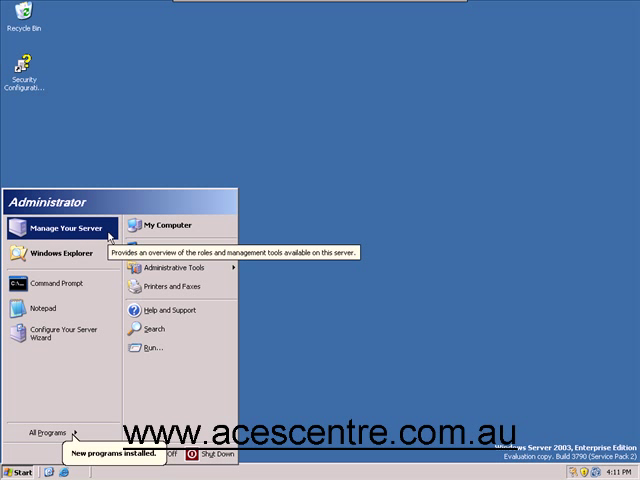
Step: Open Manage Your Server from the Start menu to review the Application Server and DHCP roles
left_click(63, 228)
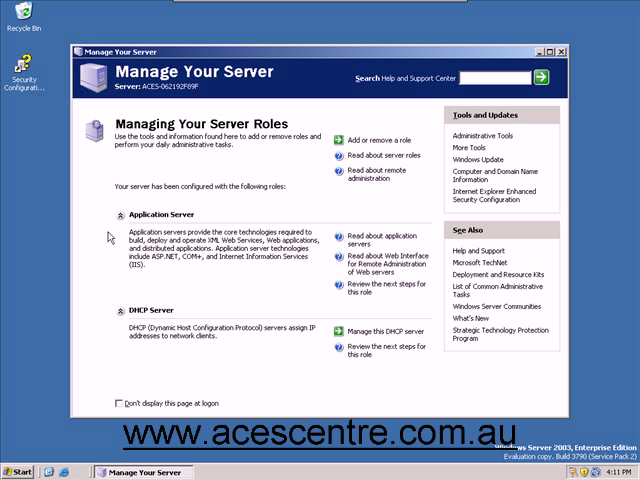
mouse_move(378, 140)
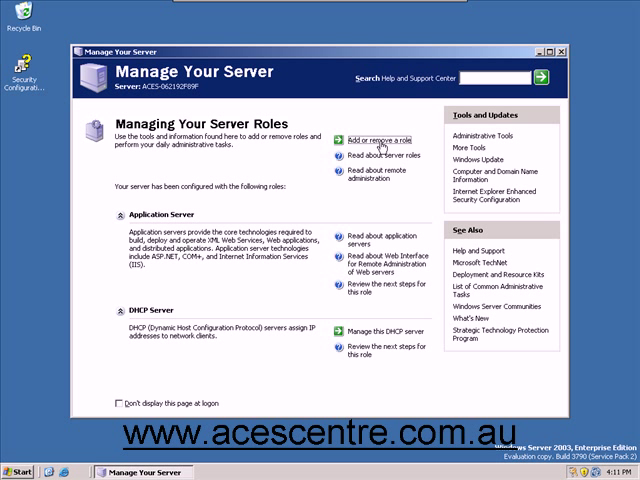
Step: In the Configure Your Server Wizard, select the DNS server role and reach its summary
left_click(374, 140)
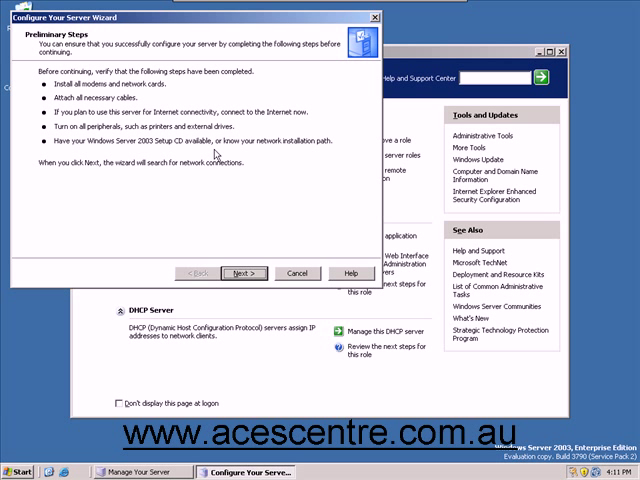
mouse_move(210, 148)
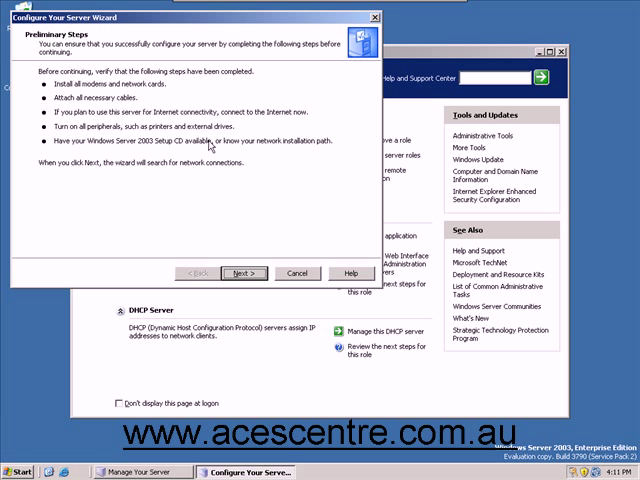
left_click(243, 273)
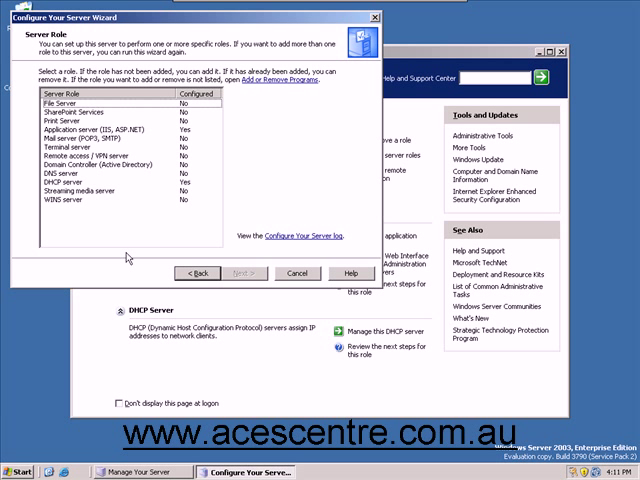
left_click(70, 187)
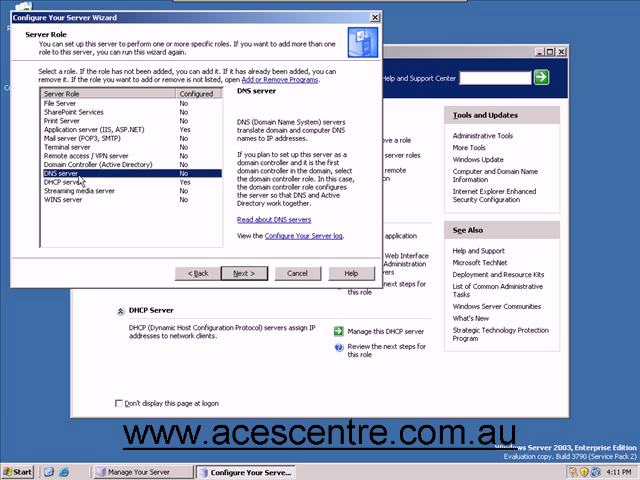
mouse_move(220, 275)
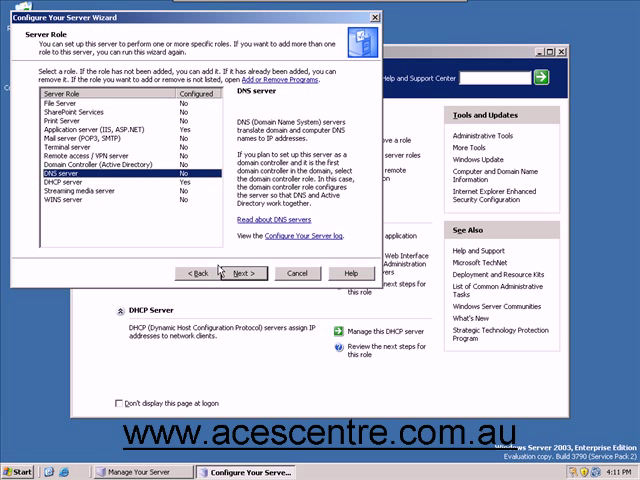
left_click(237, 273)
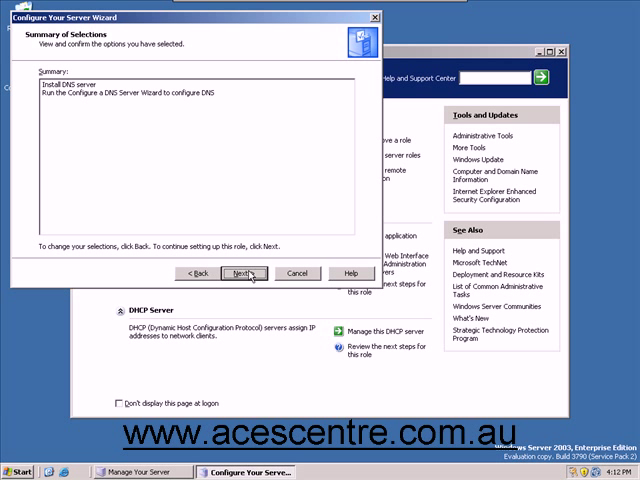
Step: Confirm the selection to install DNS server and launch the Configure a DNS Server Wizard
left_click(241, 273)
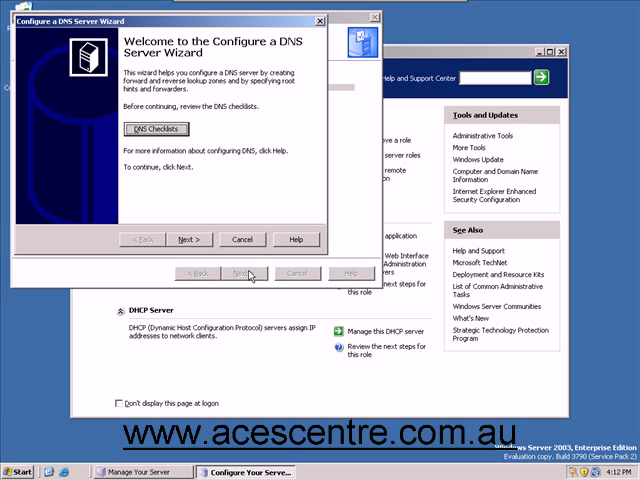
Step: Choose a forward lookup zone maintained by an ISP as a secondary copy
left_click(189, 239)
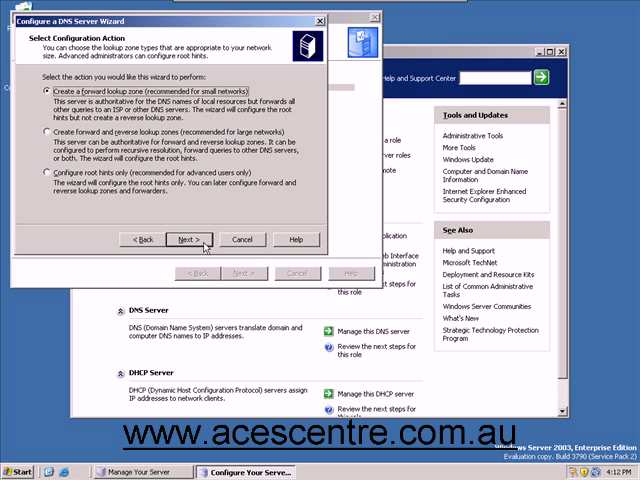
left_click(190, 239)
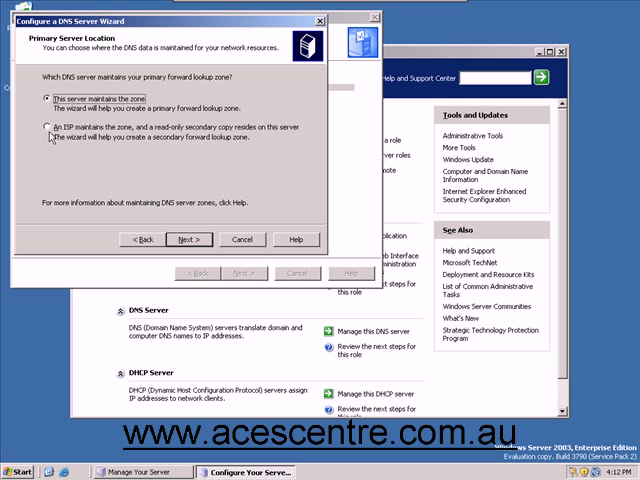
left_click(49, 128)
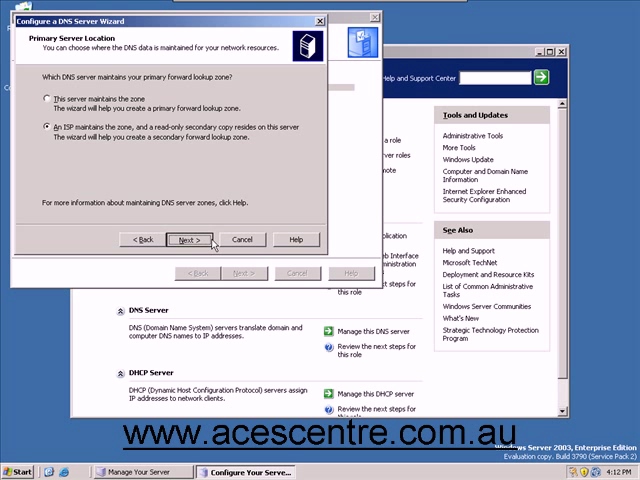
left_click(187, 239)
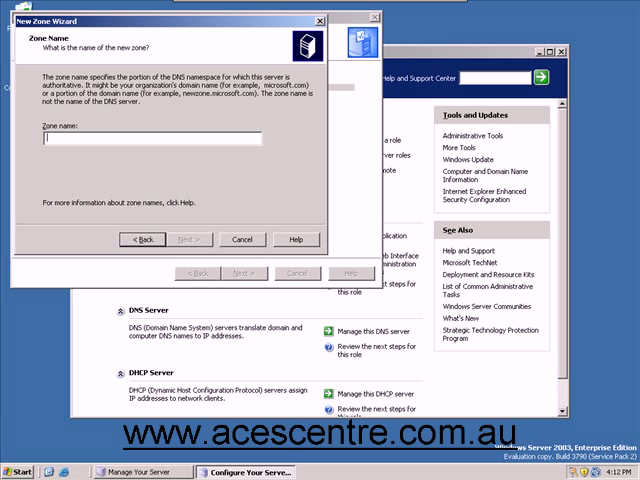
Step: Enter dns.acescentre.com.au as the zone name and continue
type("dns.acescentre.com")
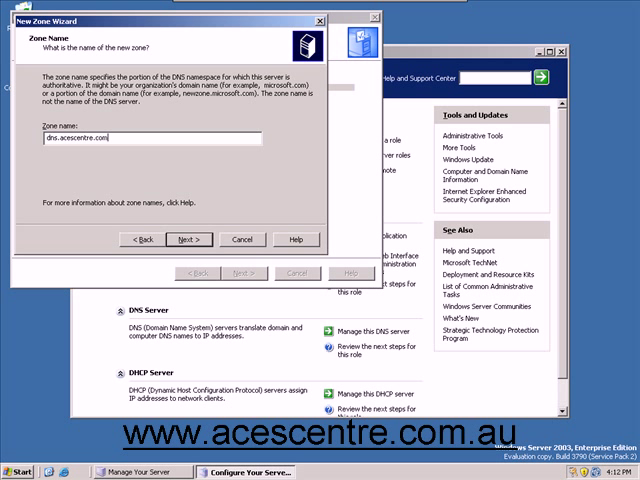
type(".au")
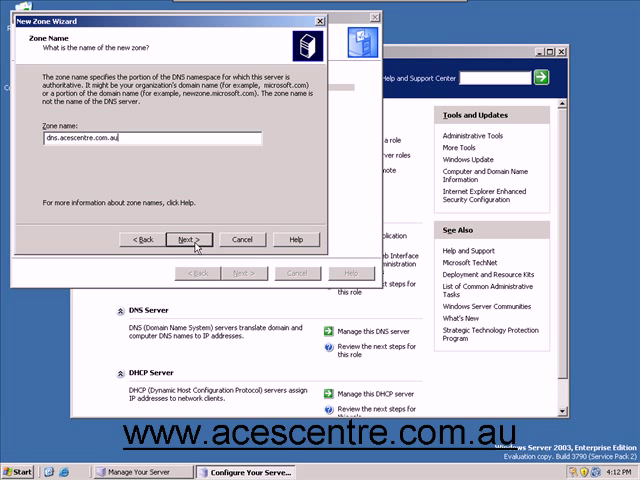
left_click(191, 240)
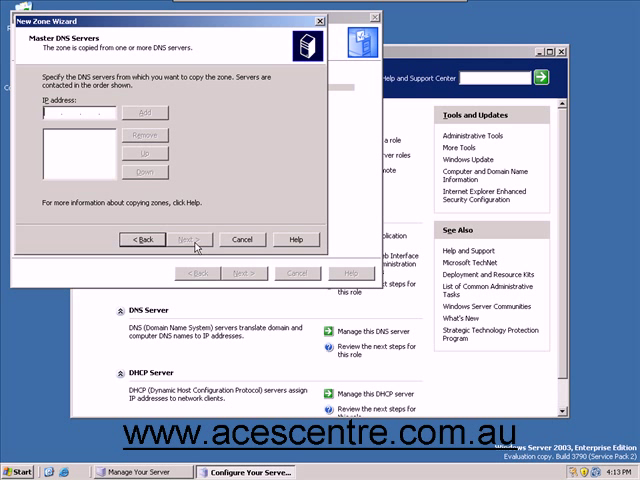
Step: Add 81.183.141.82 as the master DNS server and advance to forwarders
type("81 .183 .141 .8")
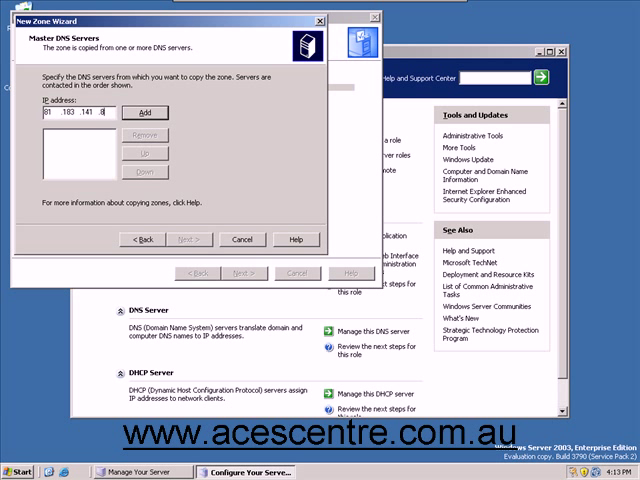
left_click(146, 112)
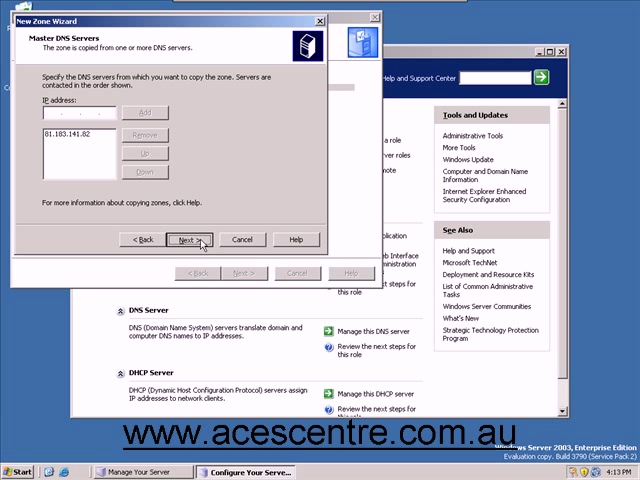
left_click(190, 239)
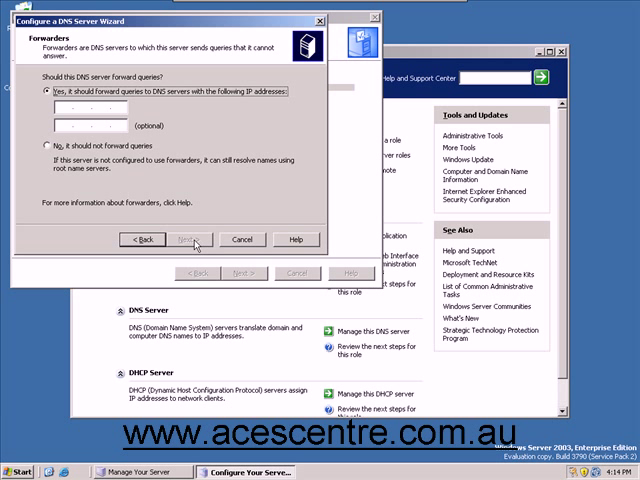
Step: Set forwarder 81.182.141.82, apply the DNS configuration, and close both wizards
left_click(100, 108)
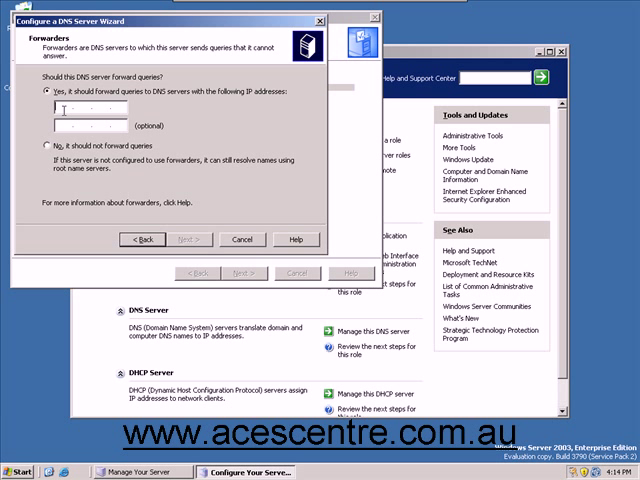
type("81 .1 . .")
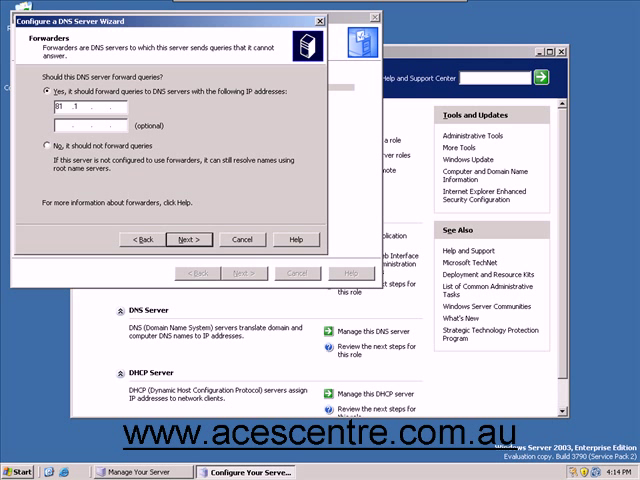
type("182141")
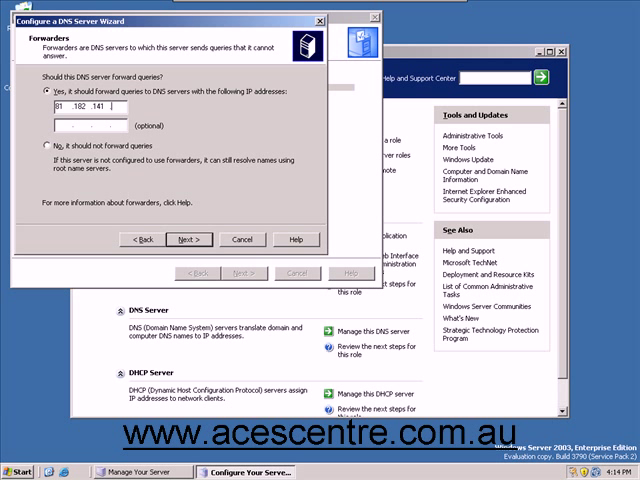
type("82")
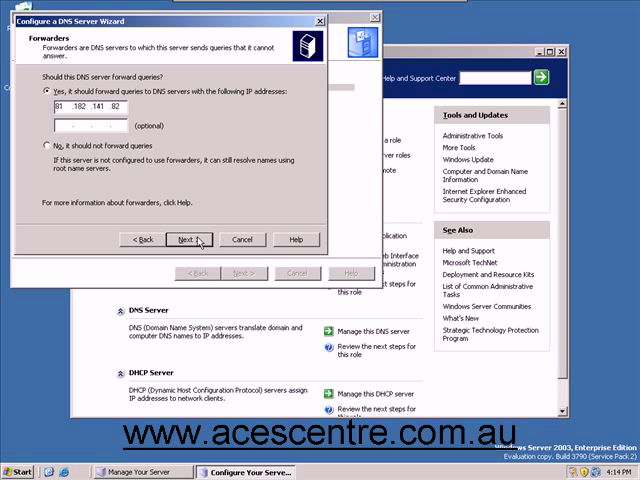
left_click(196, 239)
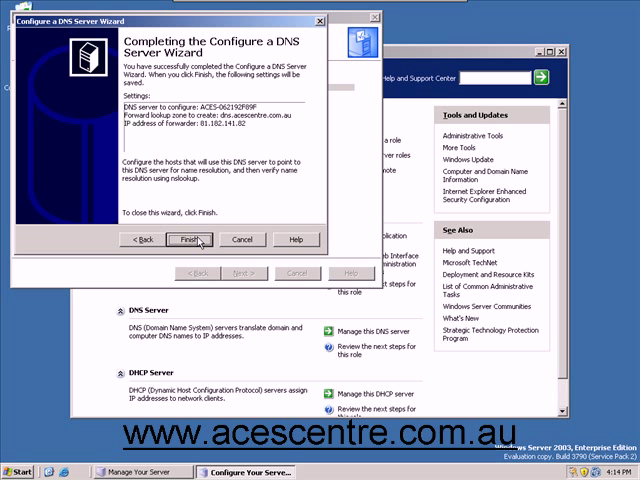
left_click(190, 239)
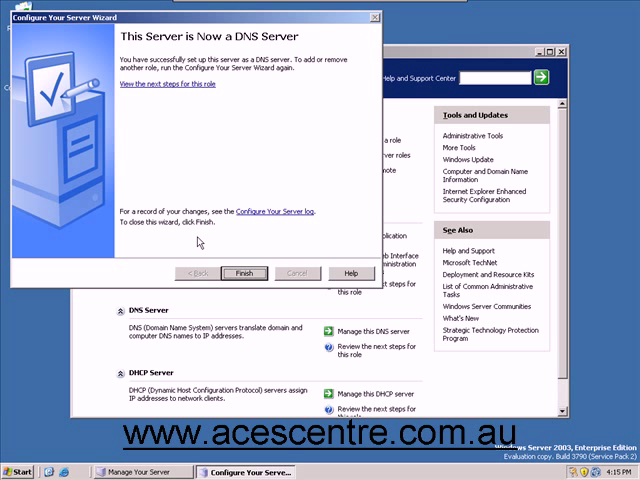
left_click(248, 272)
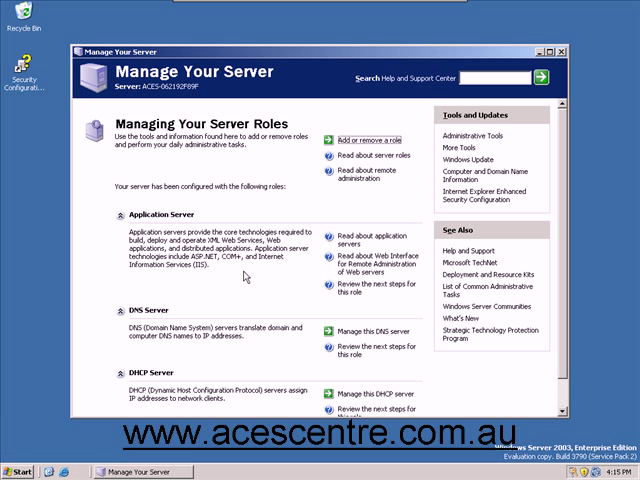